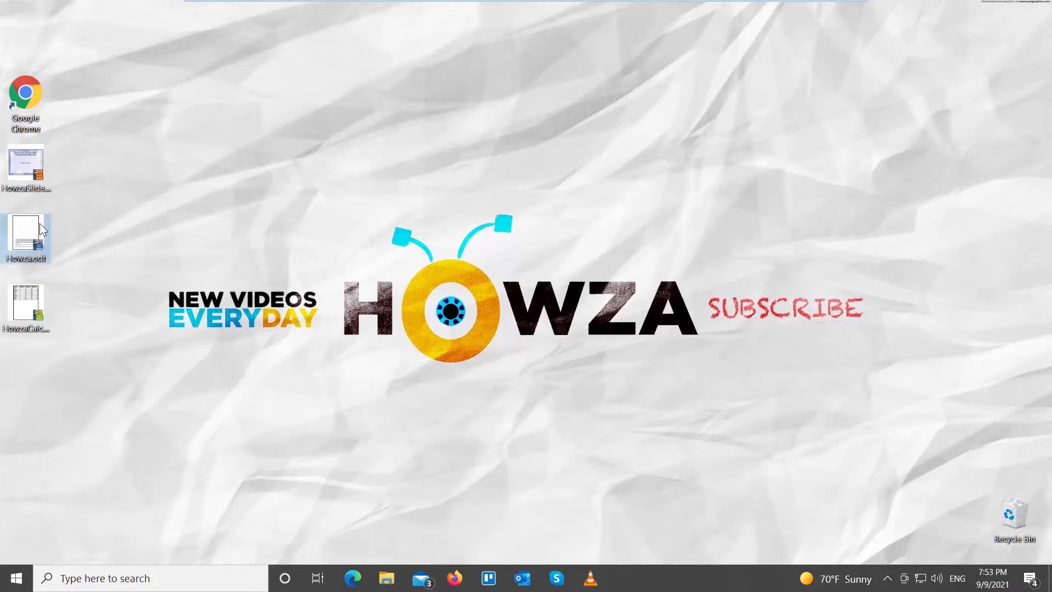
# - Open Howza.odt from the desktop in OpenOffice Writer
pyautogui.doubleClick(26, 238)
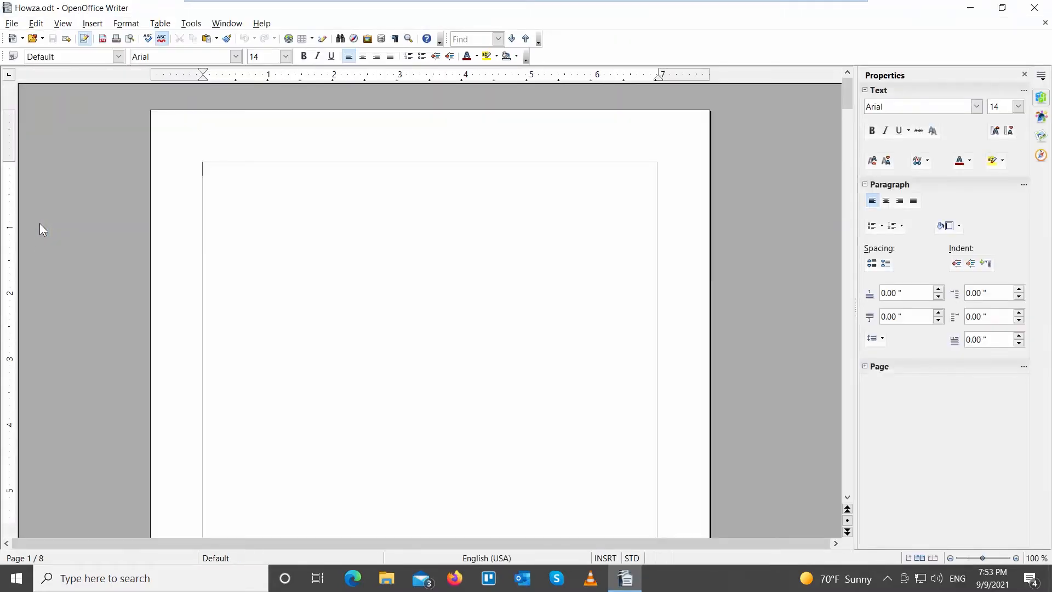
# - Enable the Drawing toolbar and draw a left block arrow near the top of page one
pyautogui.click(62, 23)
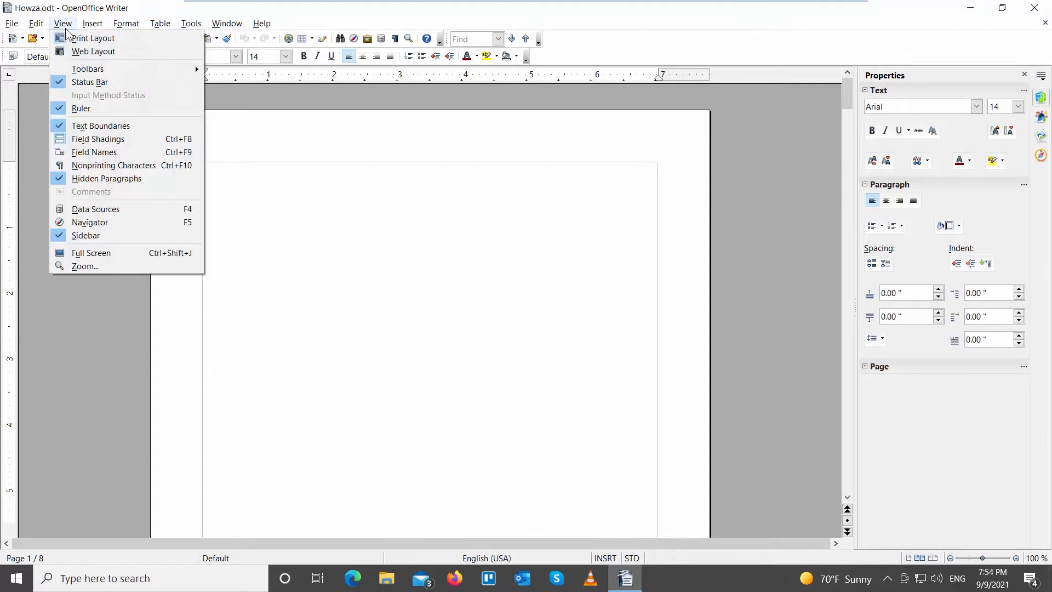
pyautogui.click(87, 68)
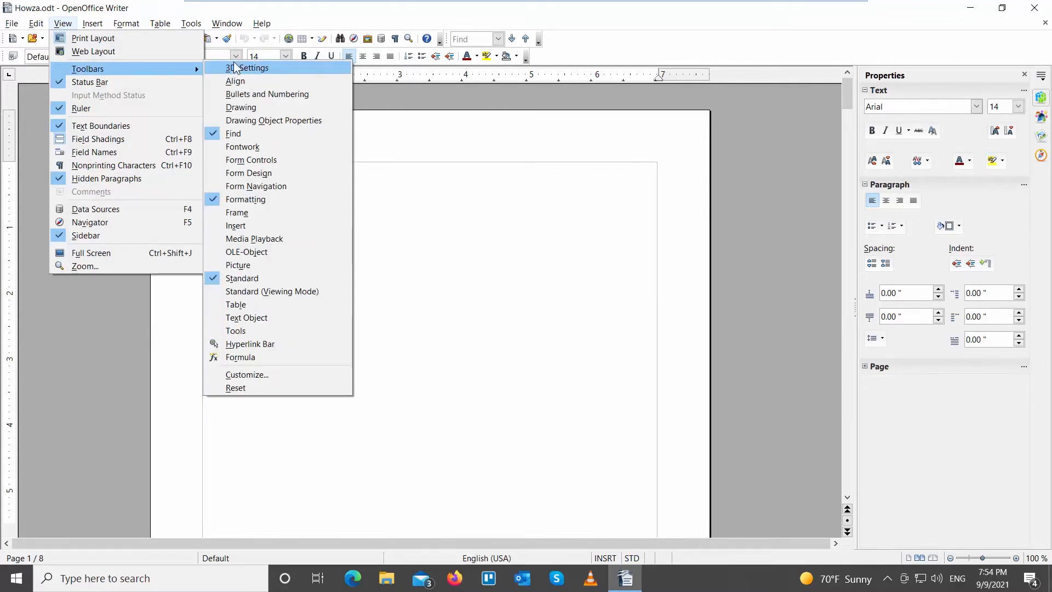
pyautogui.click(240, 107)
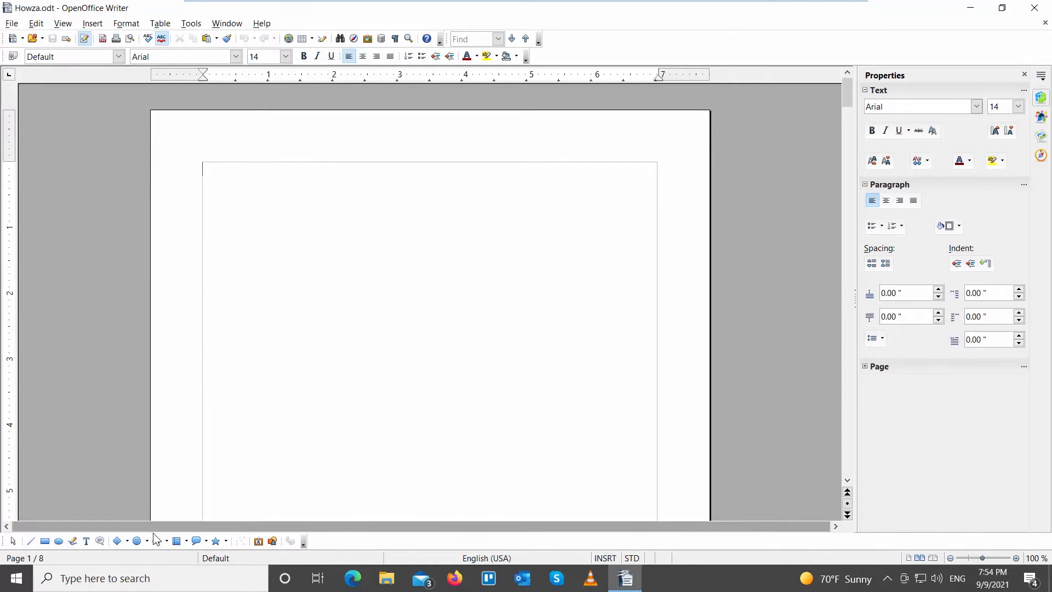
pyautogui.moveTo(156, 541)
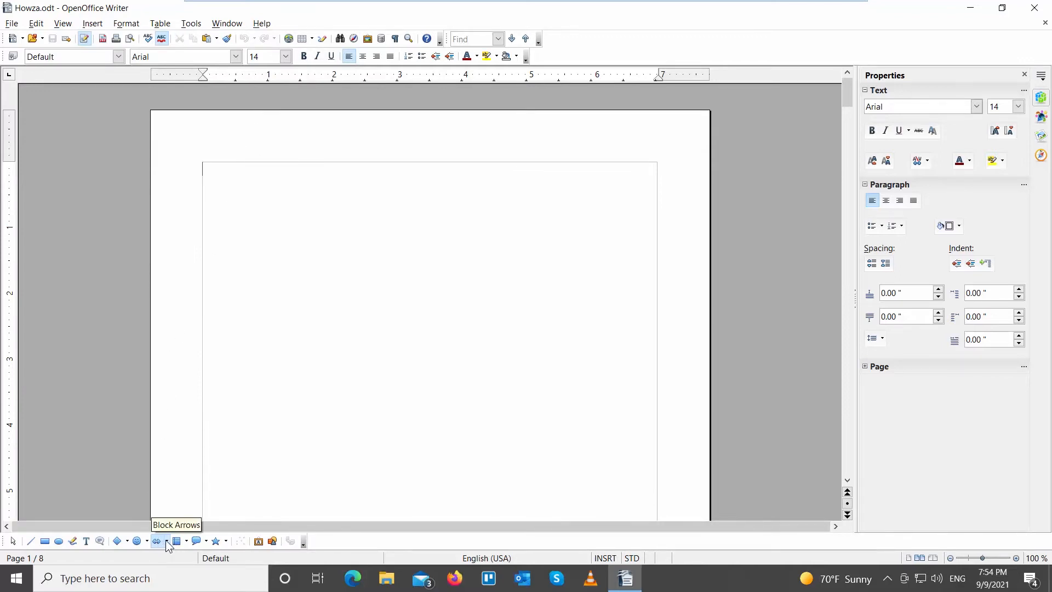
pyautogui.click(155, 541)
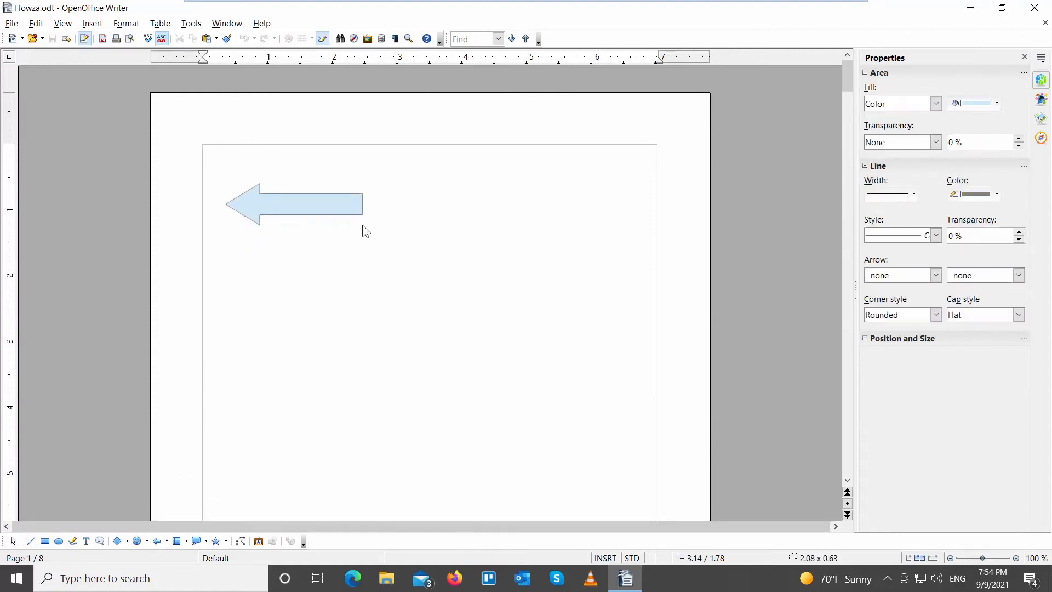
# - Give the left arrow a thicker outline, a magenta fill and a dark outline colour
pyautogui.click(912, 194)
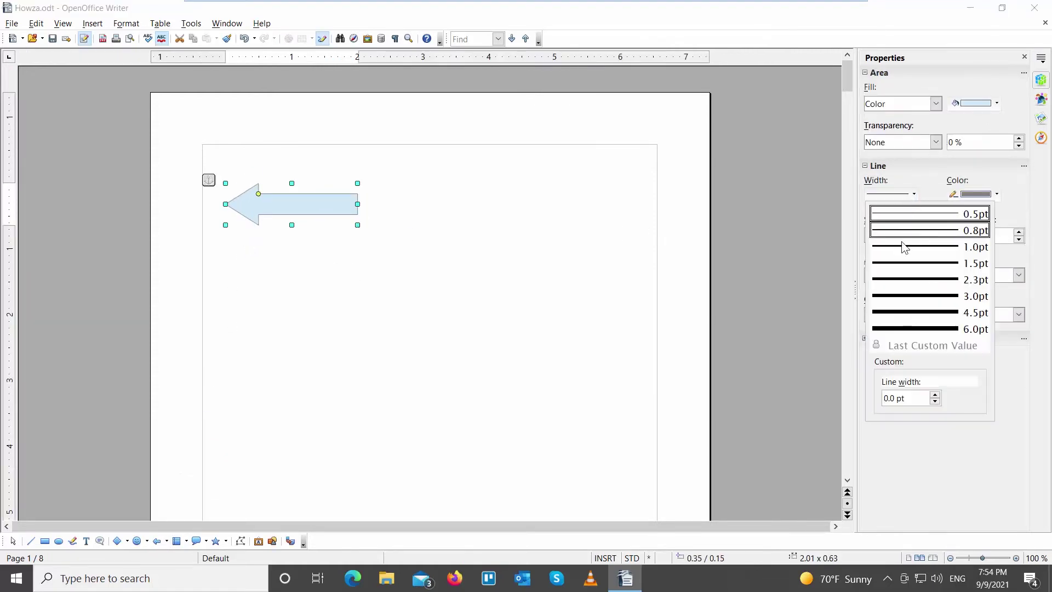
pyautogui.click(996, 194)
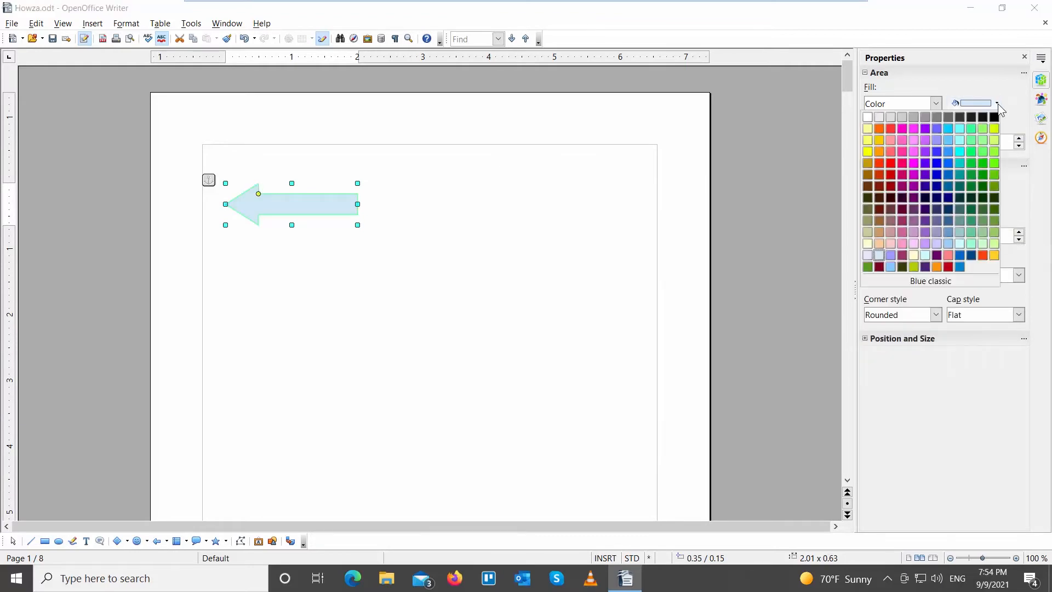
pyautogui.click(997, 103)
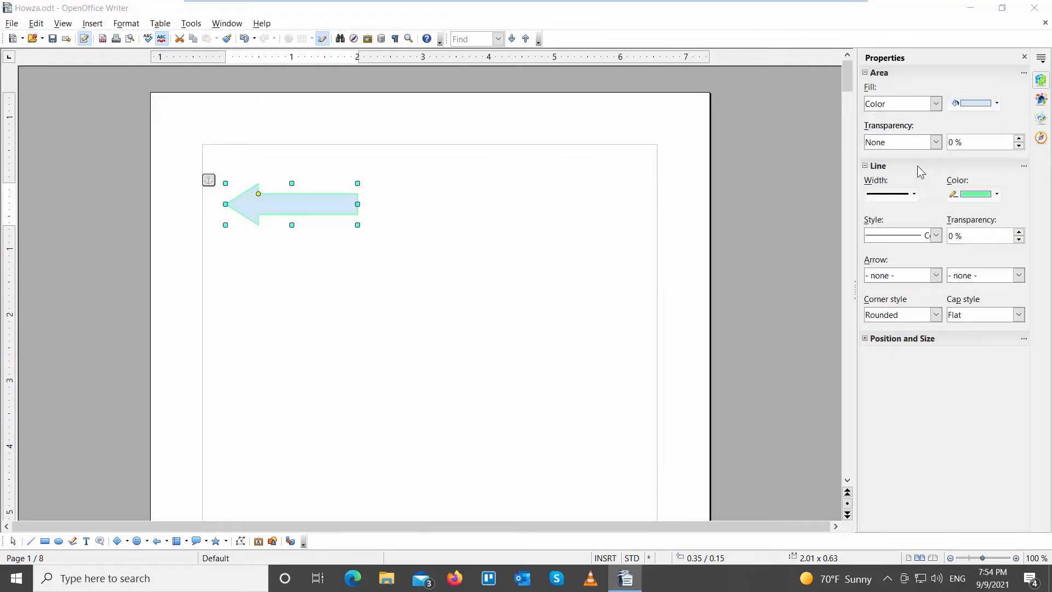
pyautogui.click(996, 104)
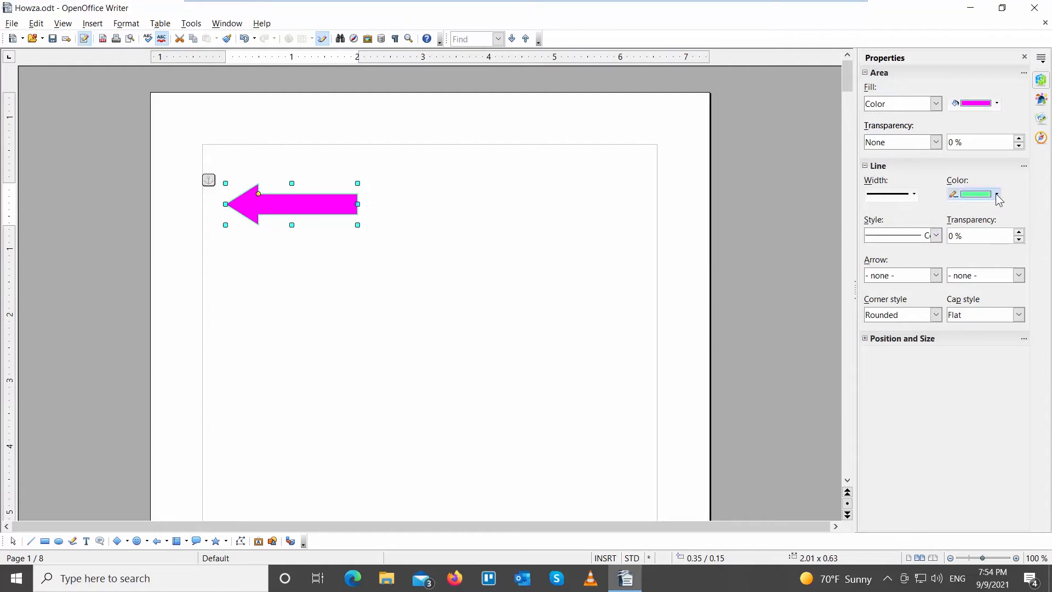
pyautogui.click(995, 194)
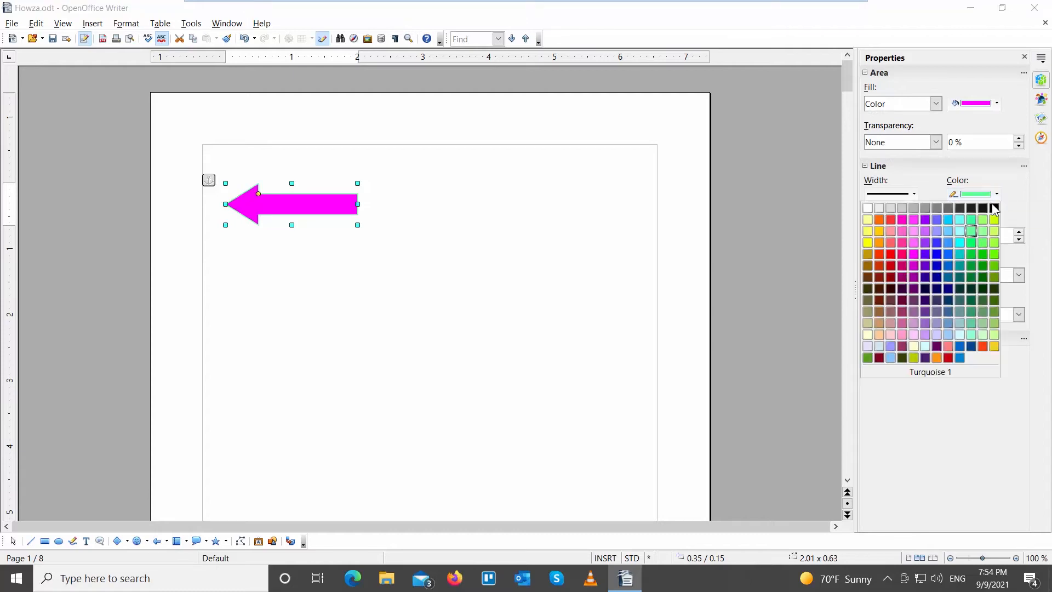
pyautogui.click(361, 295)
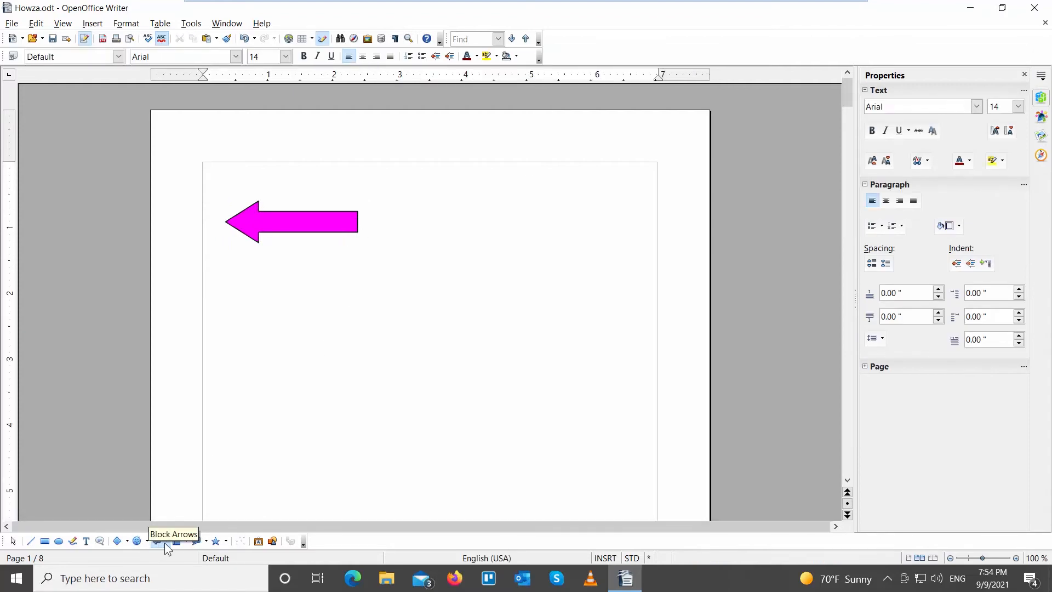
# - Choose the curved block arrow shape and draw it below the magenta arrow
pyautogui.click(156, 541)
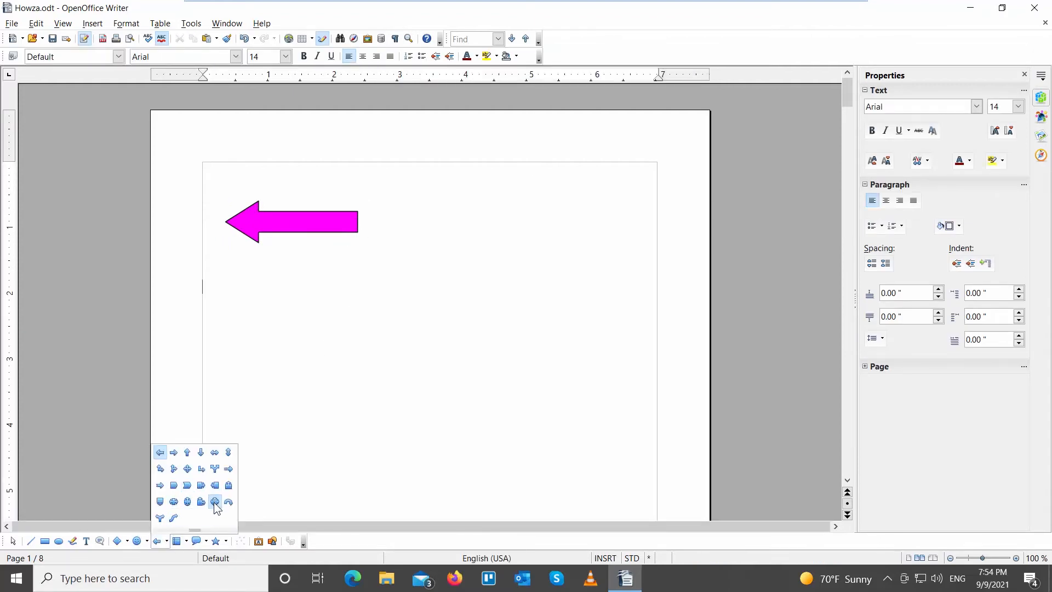
pyautogui.click(214, 501)
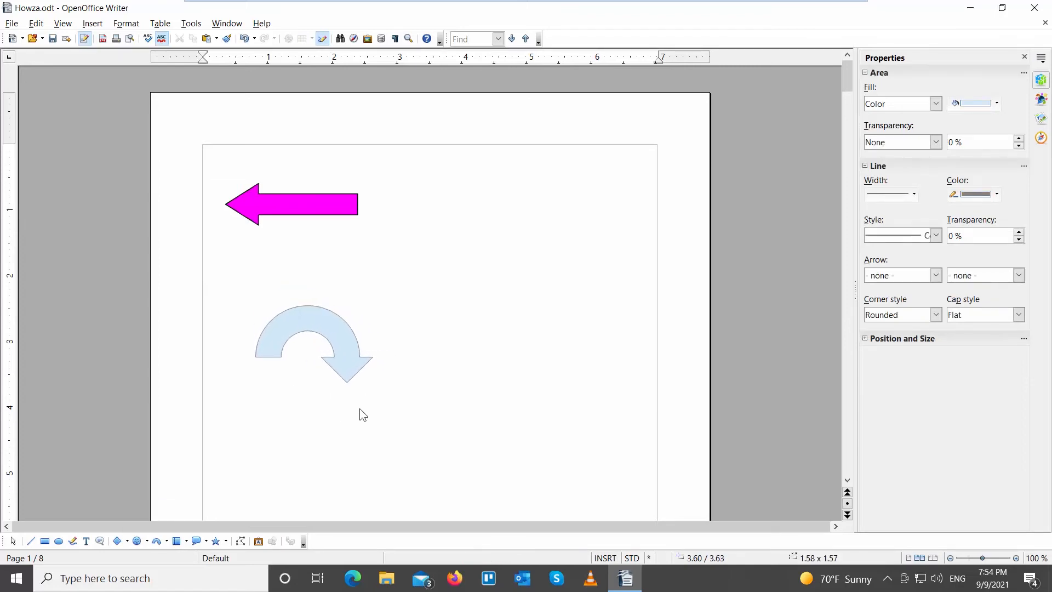
# - Select the curved arrow and give it a dark green fill
pyautogui.click(313, 345)
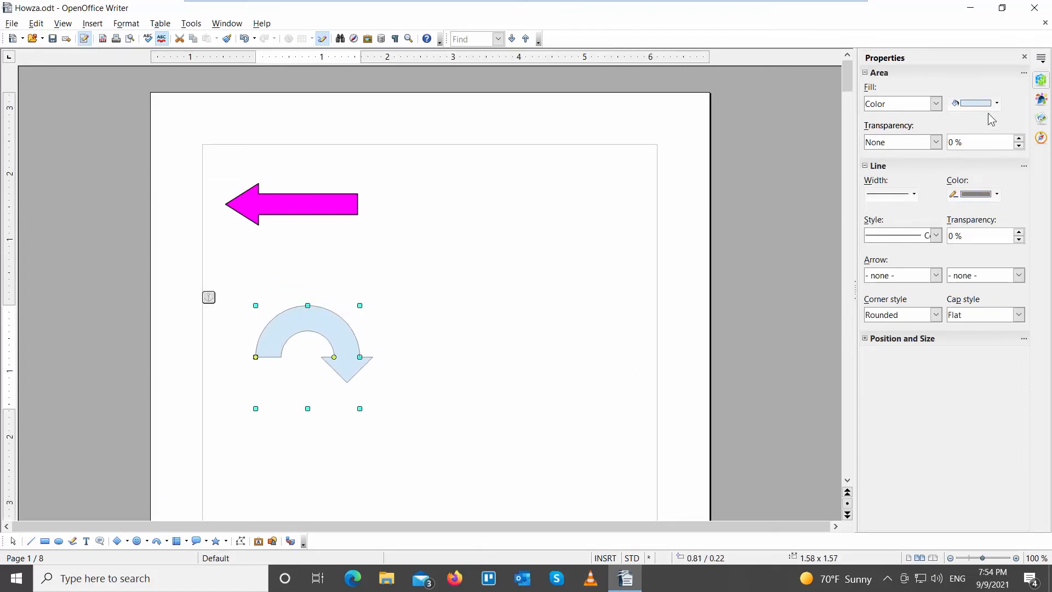
pyautogui.click(996, 103)
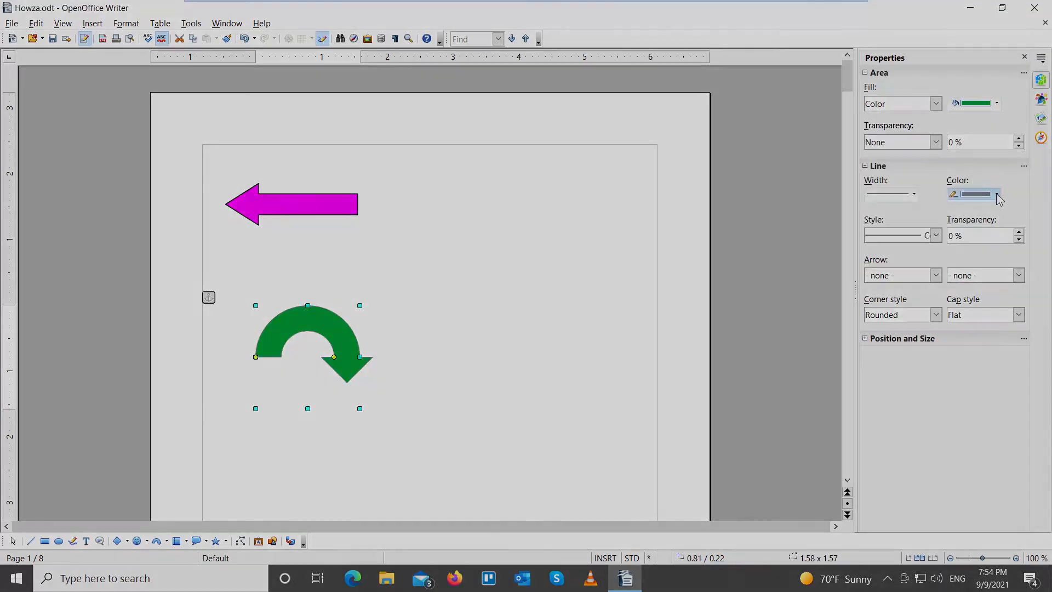